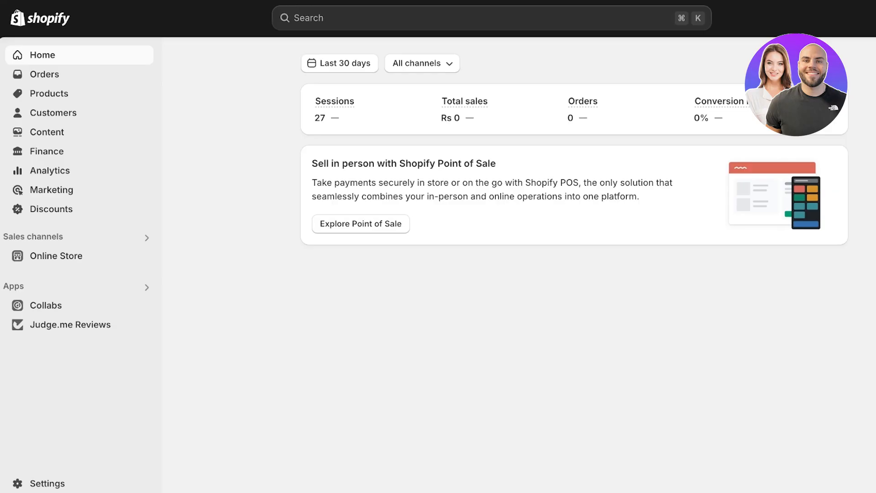
Review the Mascara and Lip Gloss product pages, checking their 'Charge tax on this product' setting
{"action": "left_click", "coordinate": [49, 93]}
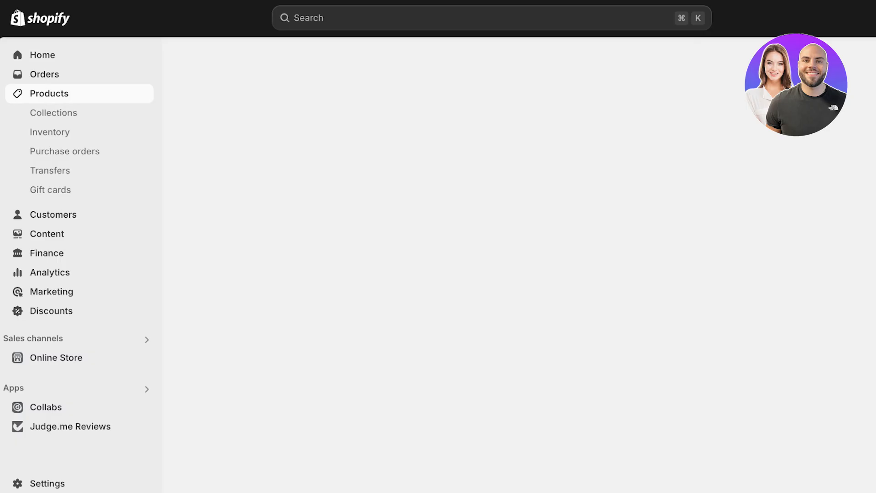
{"action": "left_click", "coordinate": [49, 93]}
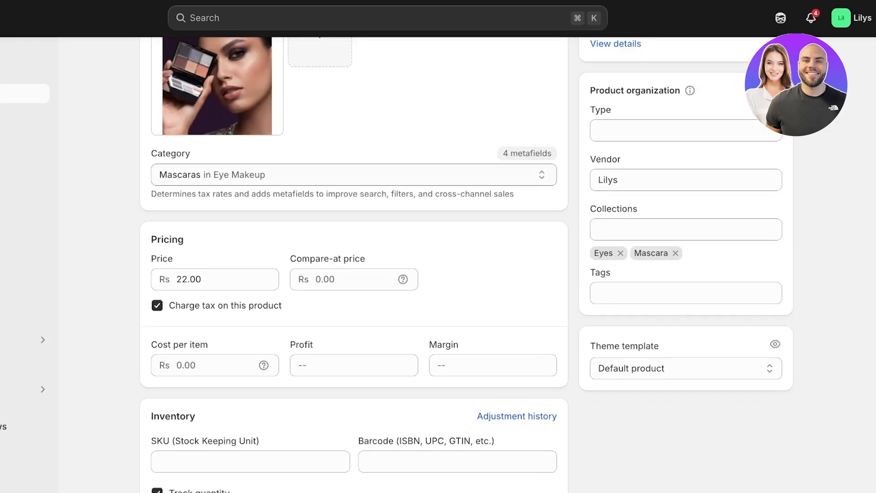
{"action": "scroll", "scroll_direction": "down", "scroll_amount": 3}
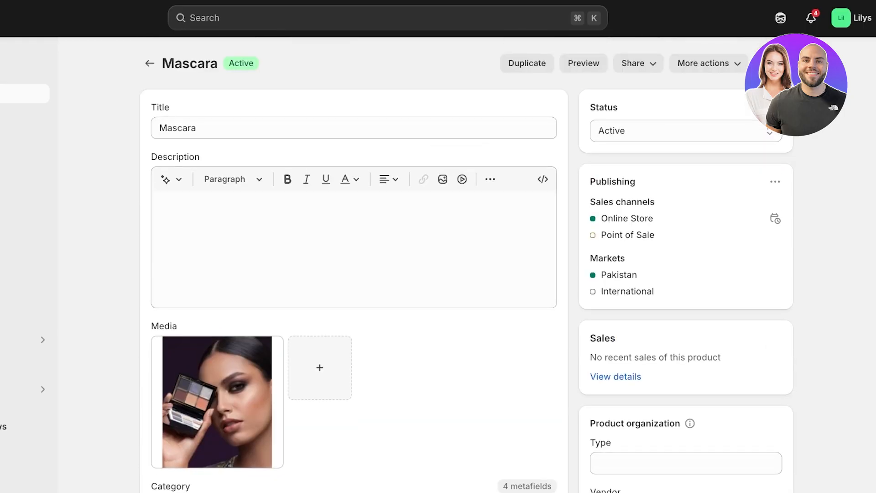
{"action": "left_click", "coordinate": [149, 62]}
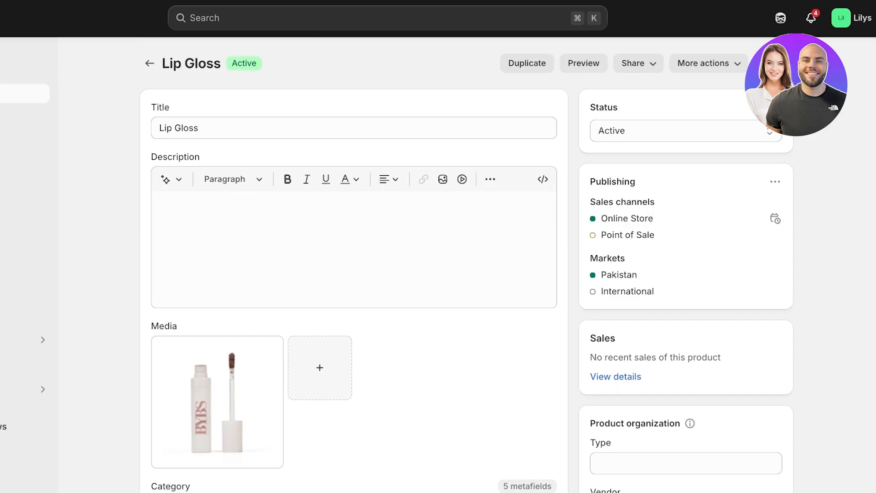
{"action": "scroll", "scroll_direction": "down", "scroll_amount": 3}
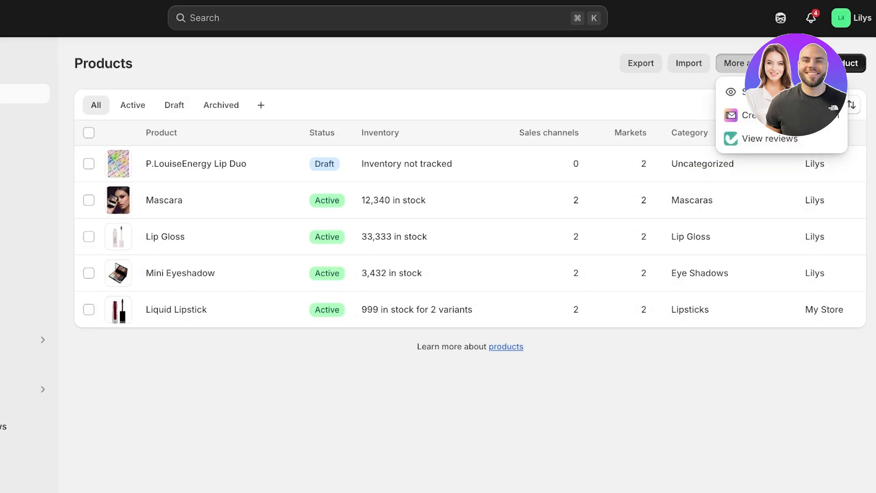
Bulk-edit all five products so every variant is marked Charge tax, and save
{"action": "left_click", "coordinate": [89, 132]}
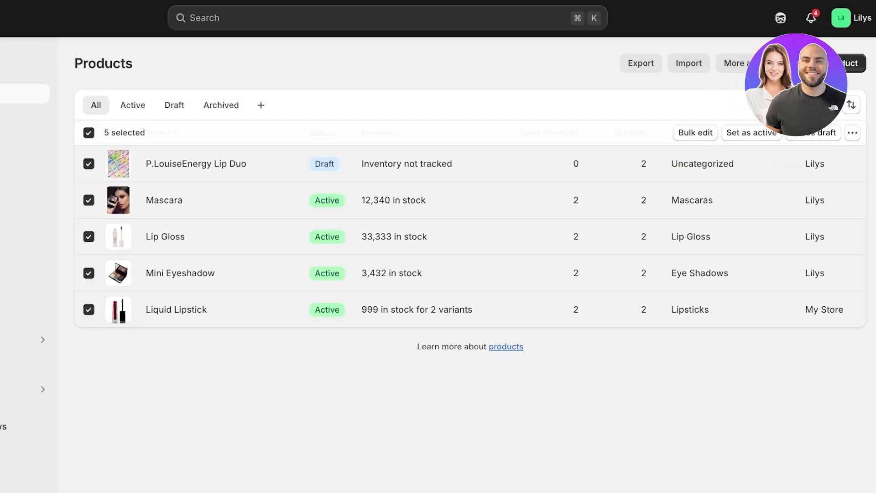
{"action": "left_click", "coordinate": [695, 133]}
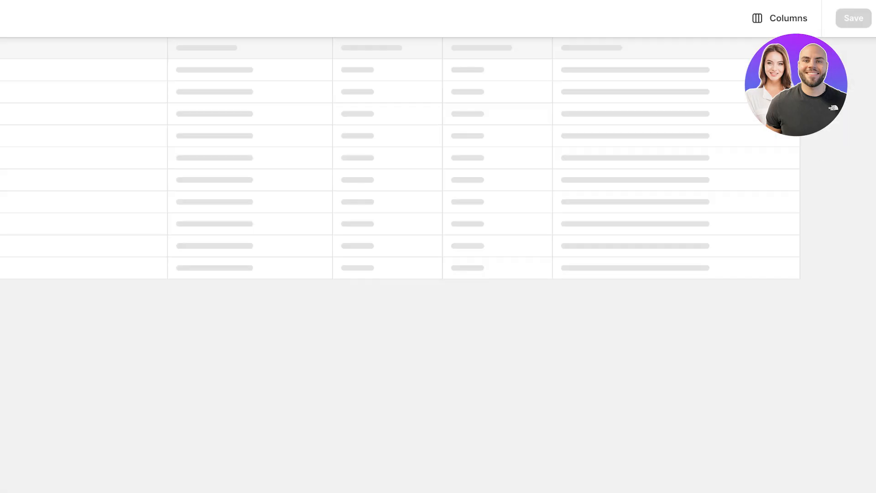
{"action": "left_click", "coordinate": [778, 19]}
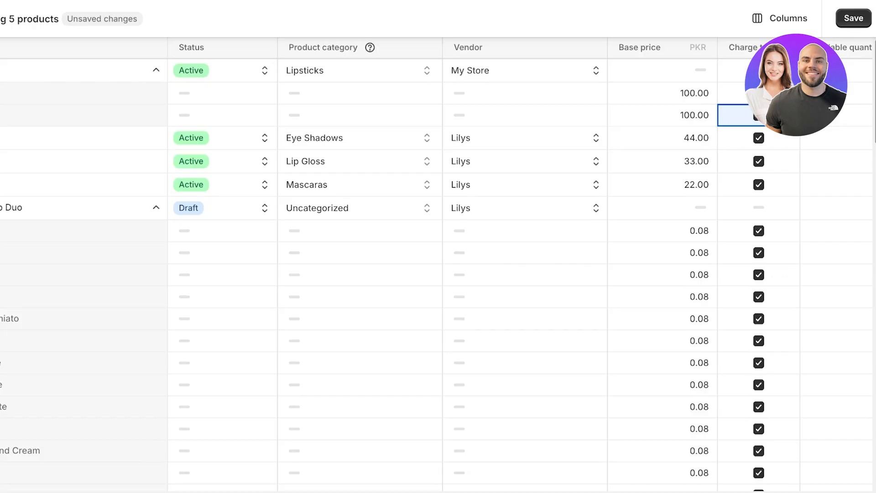
{"action": "left_click", "coordinate": [852, 19]}
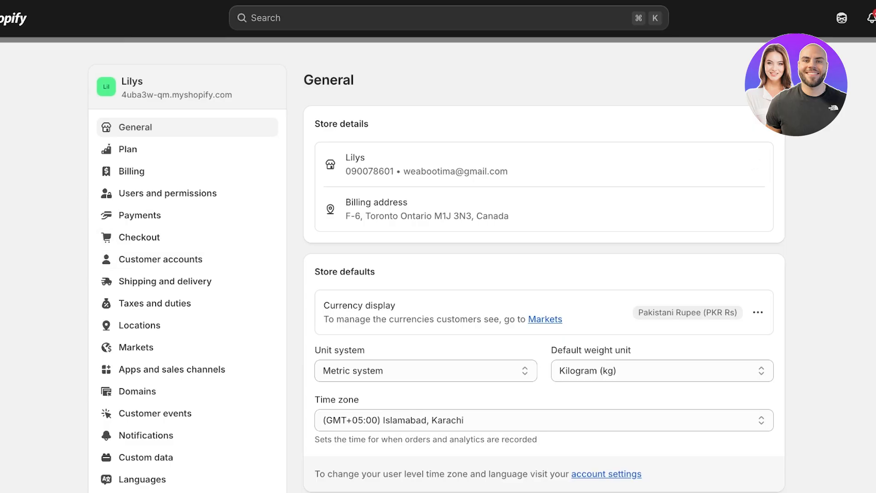
Delete the International zone from the General shipping profile
{"action": "left_click", "coordinate": [165, 281]}
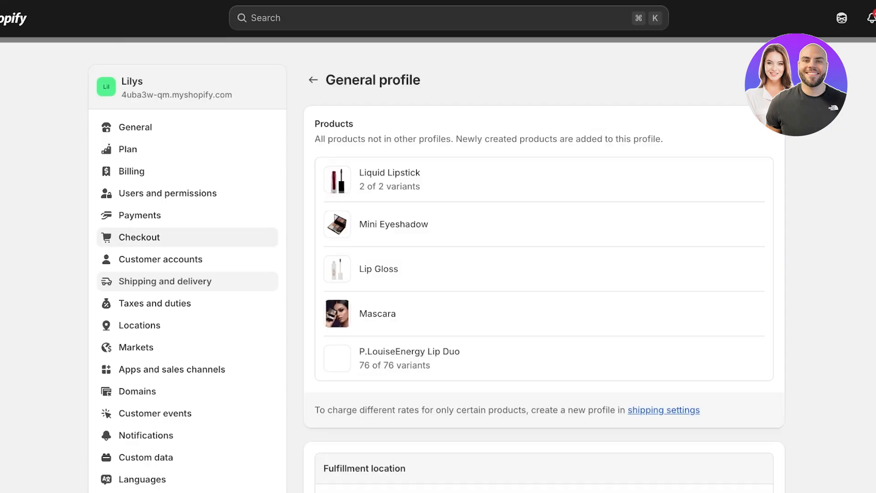
{"action": "scroll", "scroll_direction": "down", "scroll_amount": 3}
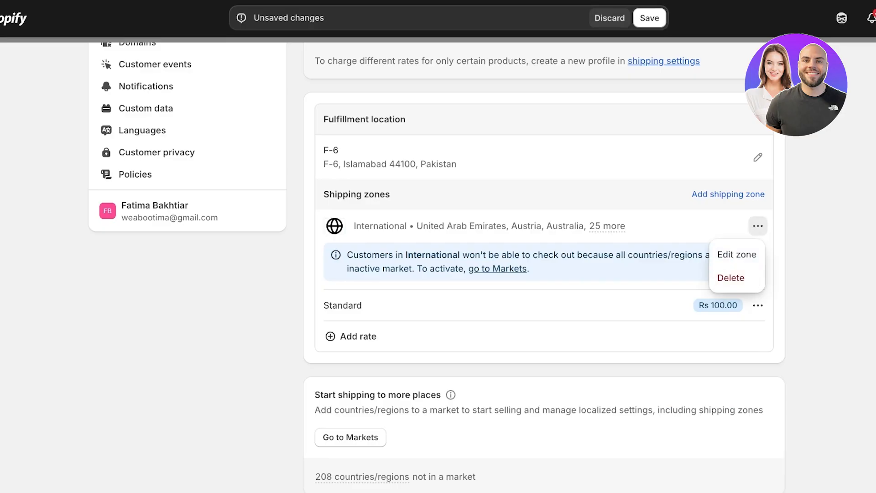
{"action": "left_click", "coordinate": [730, 278]}
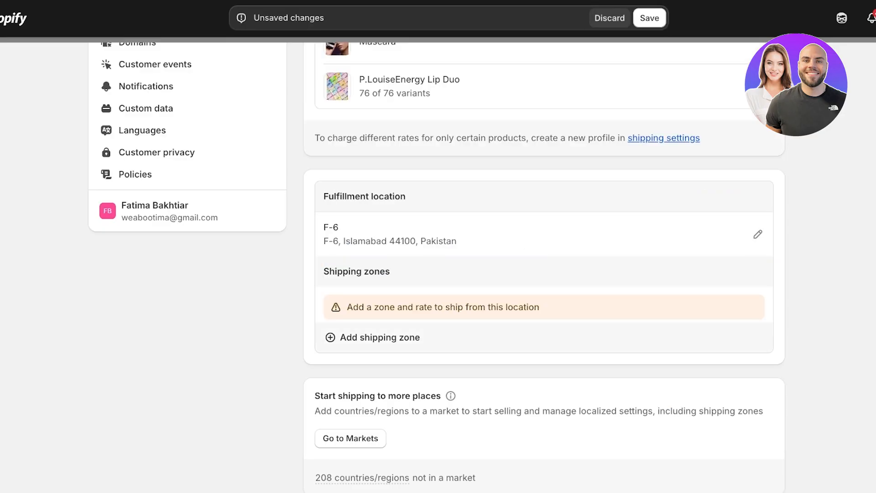
Add a shipping zone named Canada covering the country Canada
{"action": "left_click", "coordinate": [371, 336]}
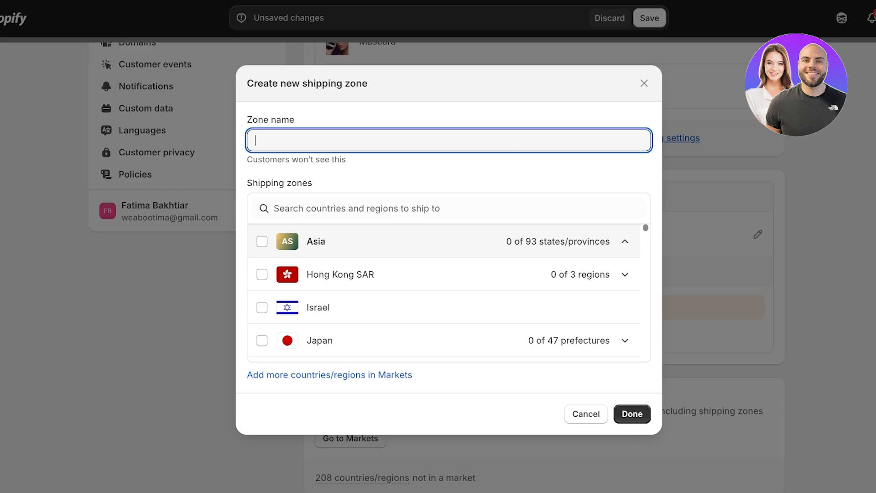
{"action": "type", "text": "Canada"}
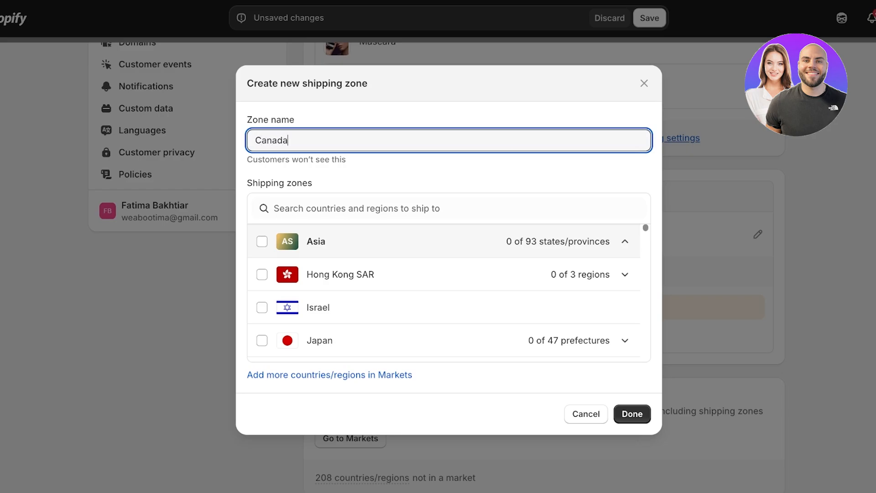
{"action": "type", "text": "canad"}
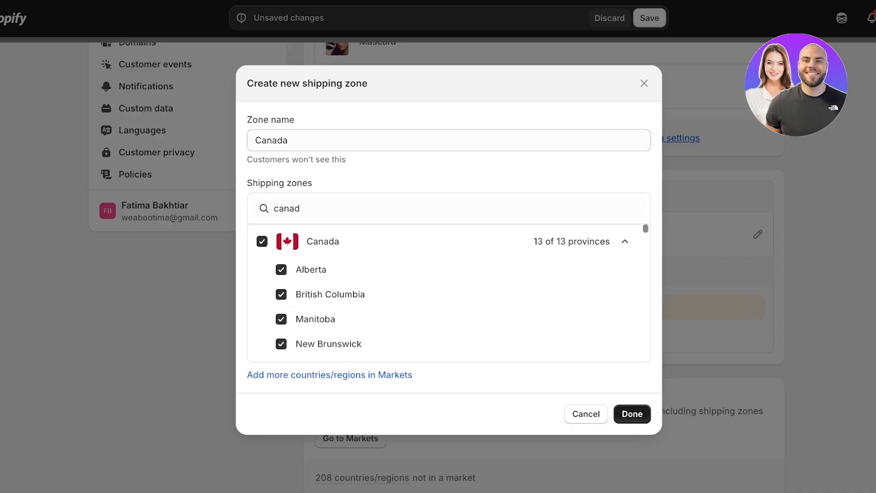
{"action": "left_click", "coordinate": [631, 414]}
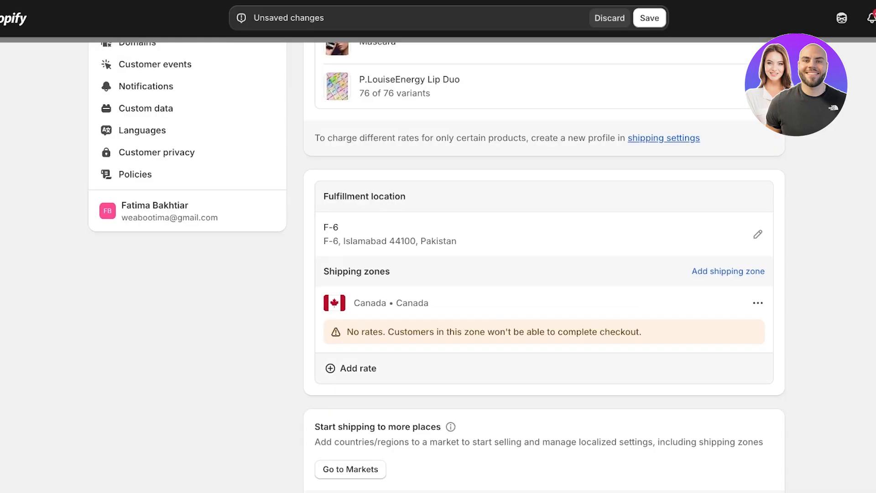
Add a custom 'Flat Shipping Fee' rate of 10.00 to the Canada zone and save shipping settings
{"action": "left_click", "coordinate": [359, 368]}
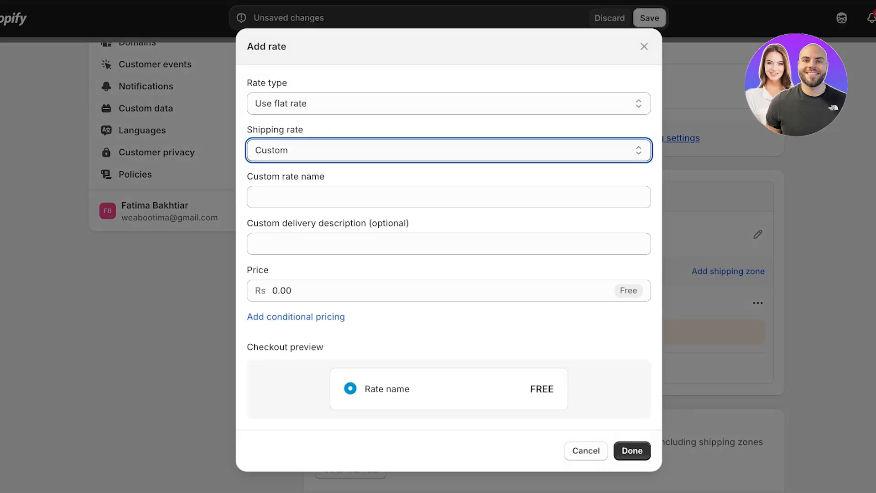
{"action": "left_click", "coordinate": [447, 196]}
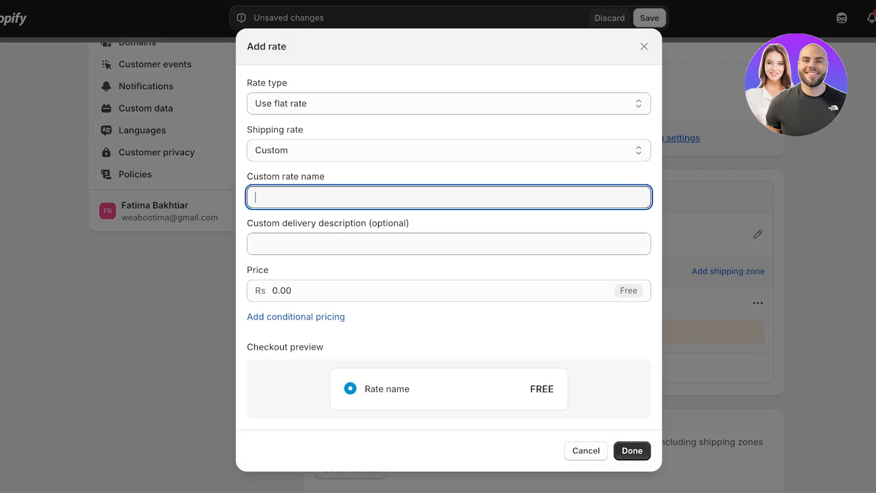
{"action": "type", "text": "Flat Shipping Fee"}
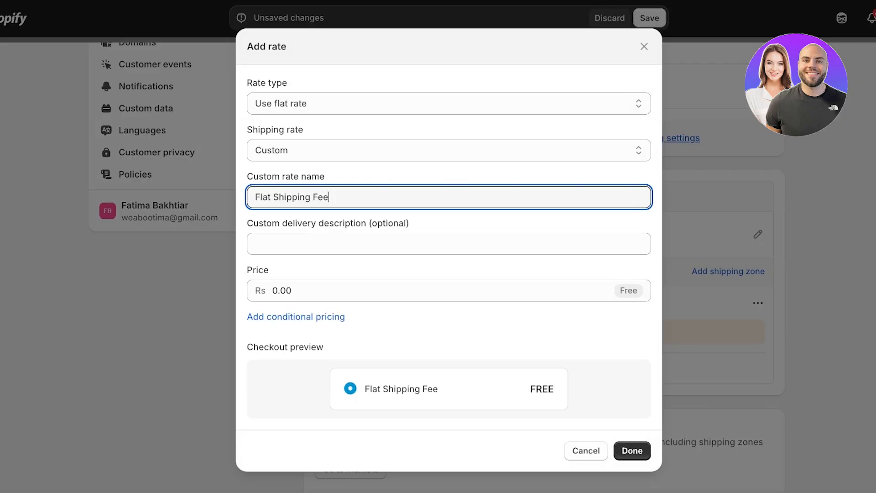
{"action": "type", "text": "10.00"}
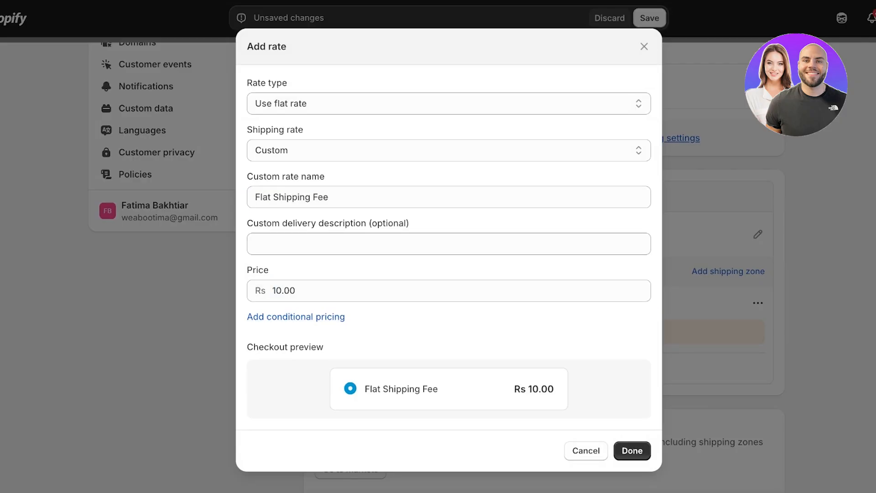
{"action": "left_click", "coordinate": [631, 449]}
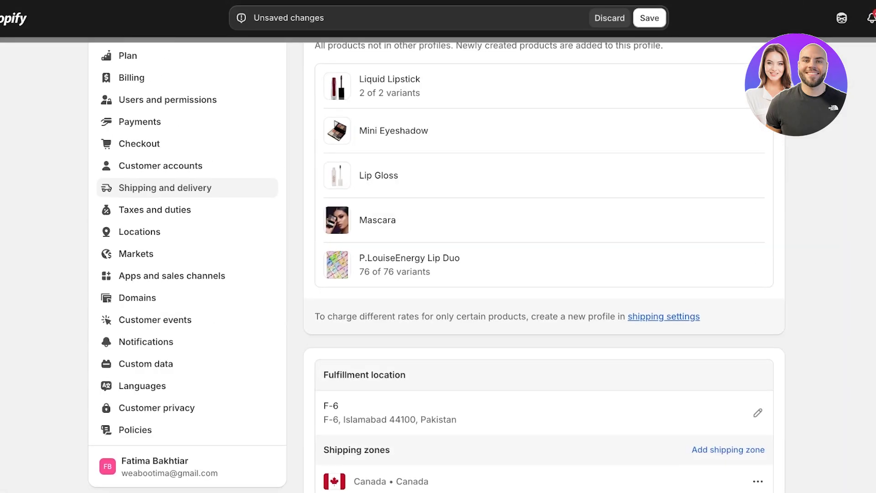
{"action": "left_click", "coordinate": [648, 18]}
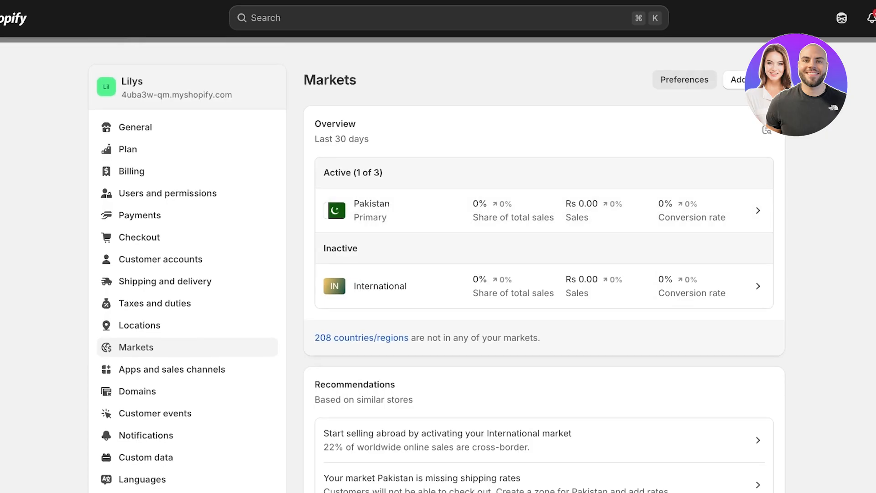
Add a market named Canada that includes the country Canada
{"action": "scroll", "scroll_direction": "down", "scroll_amount": 3}
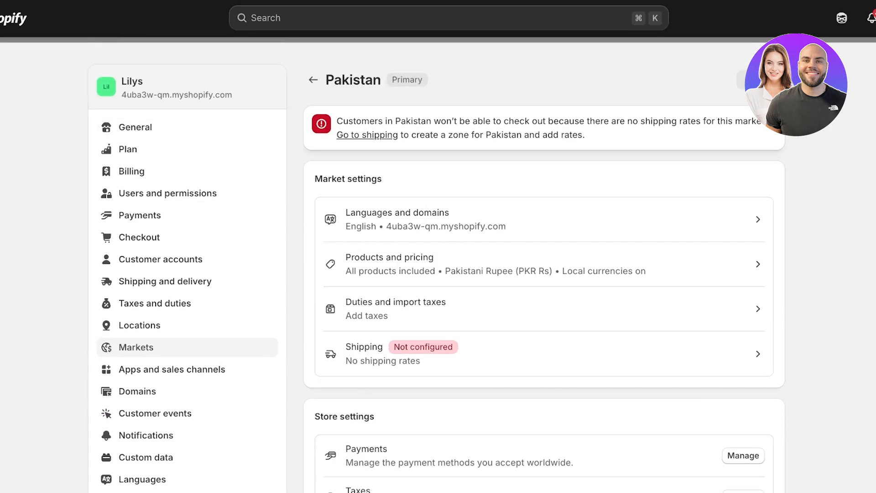
{"action": "scroll", "scroll_direction": "down", "scroll_amount": 3}
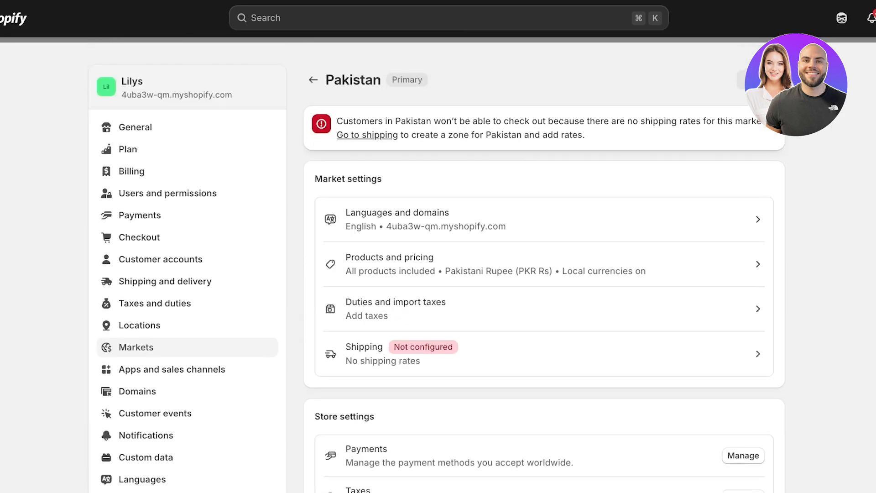
{"action": "left_click", "coordinate": [313, 80]}
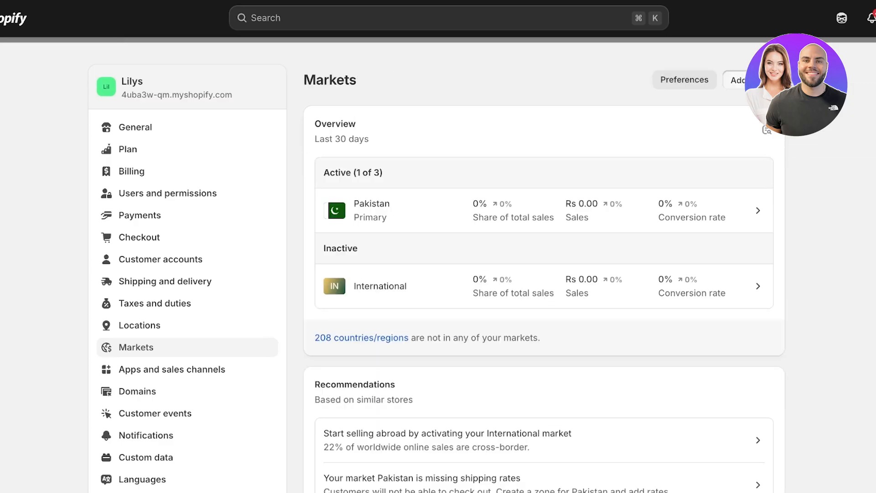
{"action": "type", "text": "Canada"}
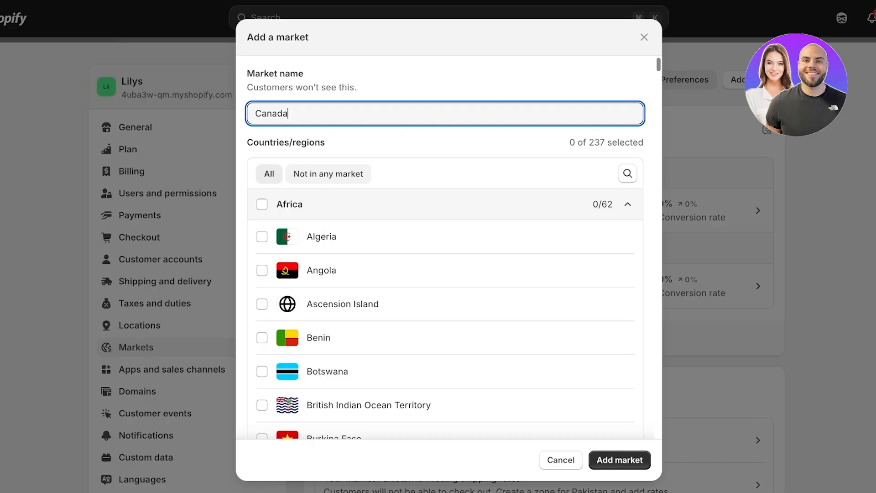
{"action": "type", "text": "c"}
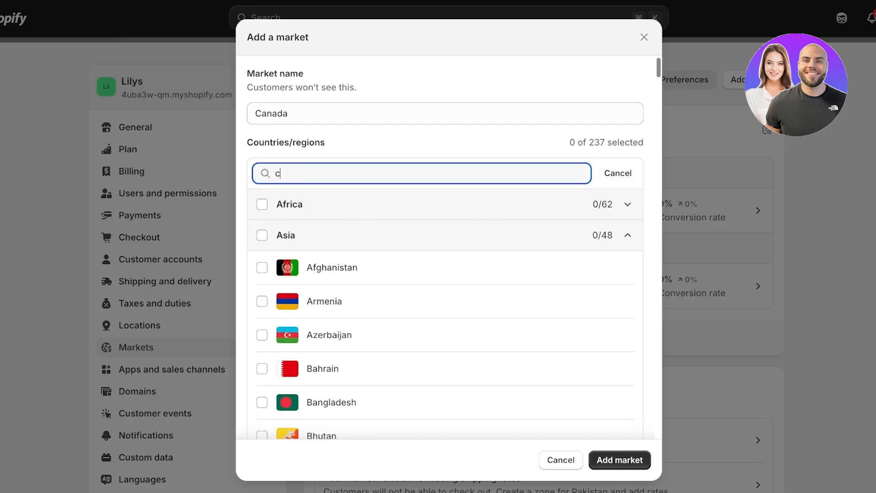
{"action": "type", "text": "anada"}
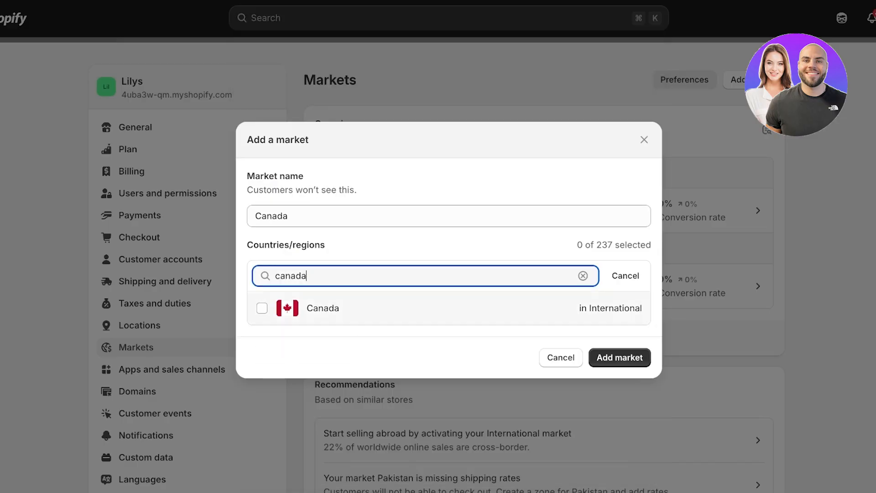
{"action": "left_click", "coordinate": [262, 308]}
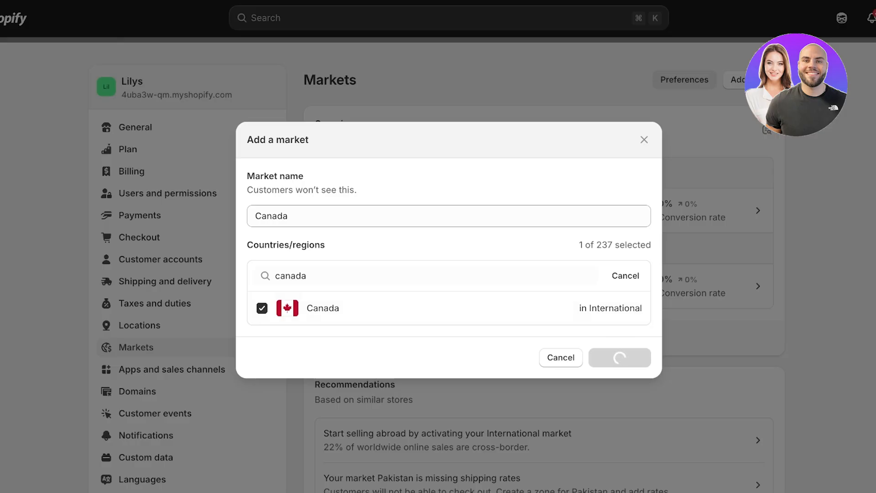
{"action": "left_click", "coordinate": [618, 358]}
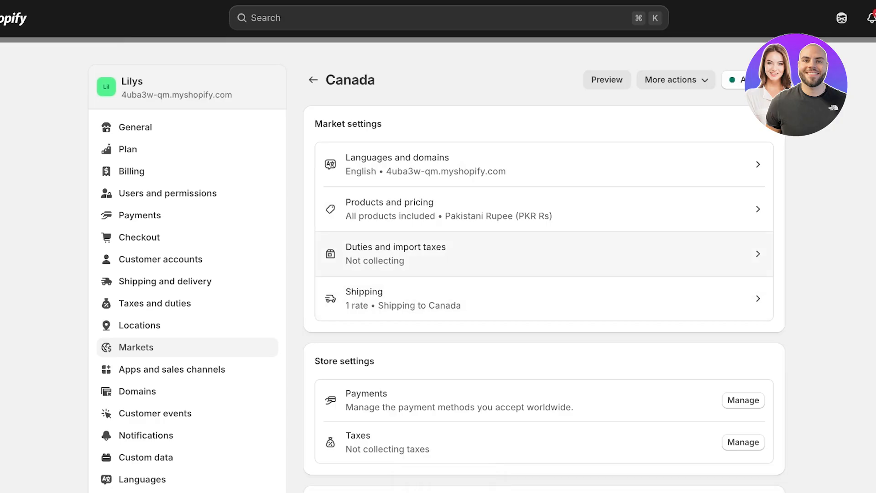
In the Canada market's duties setup, confirm the carrier supports prepaid duties and continue
{"action": "left_click", "coordinate": [395, 253]}
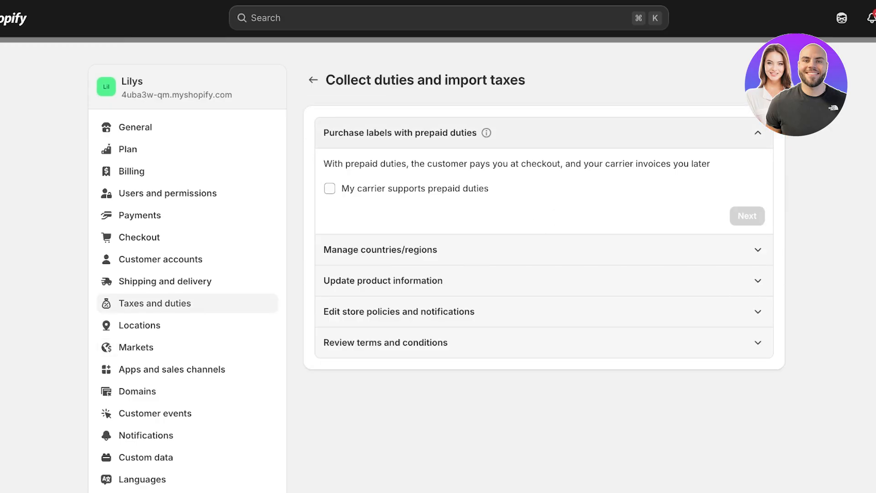
{"action": "left_click", "coordinate": [329, 188]}
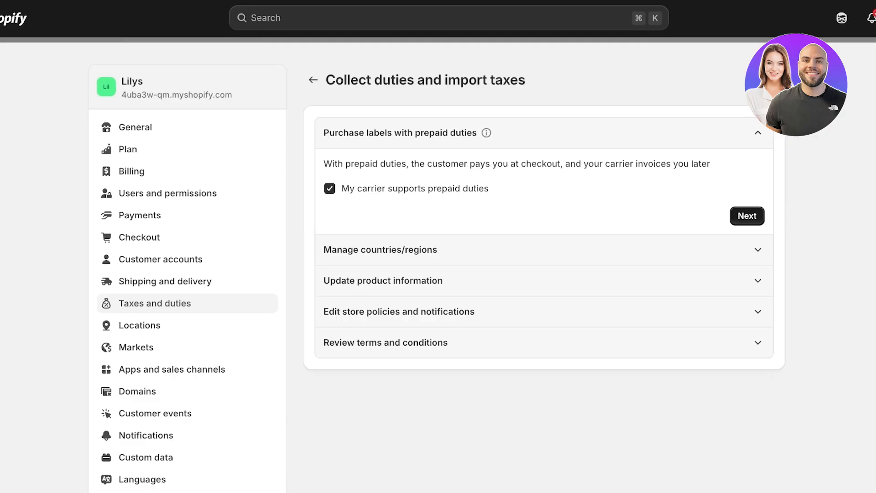
{"action": "left_click", "coordinate": [380, 249]}
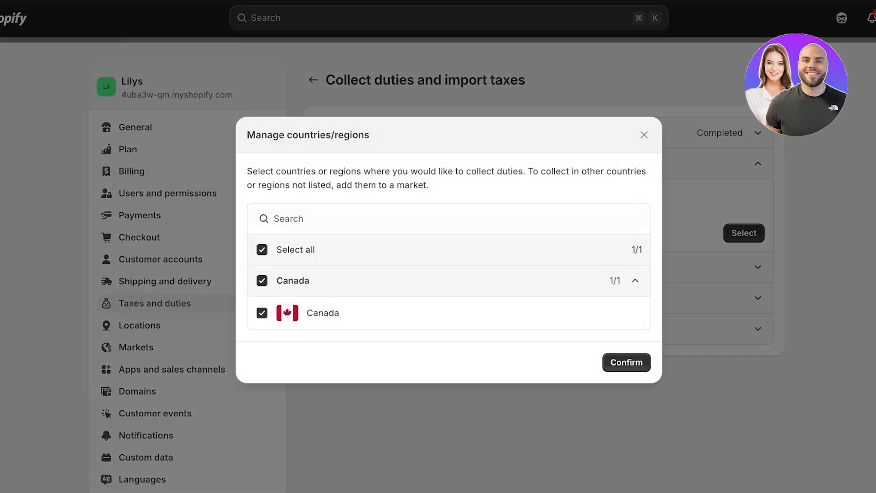
Confirm Canada as the duty collection country and complete the product information step
{"action": "left_click", "coordinate": [626, 362]}
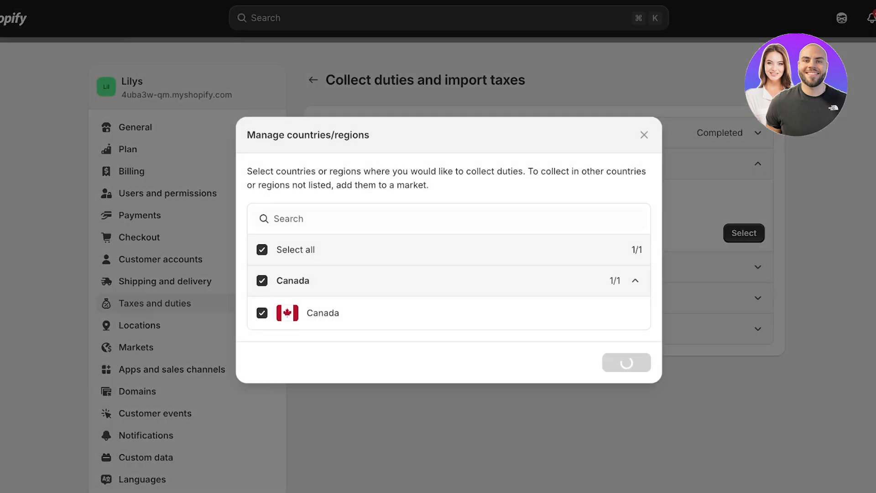
{"action": "left_click", "coordinate": [626, 363]}
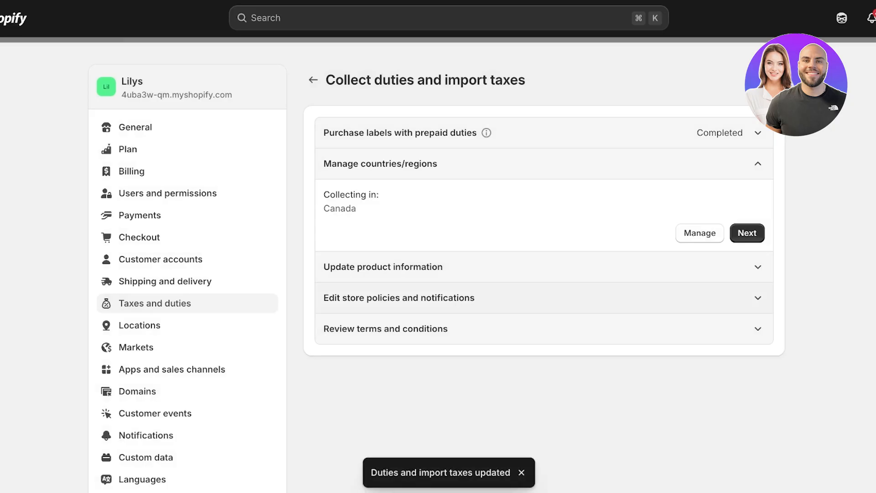
{"action": "left_click", "coordinate": [746, 233]}
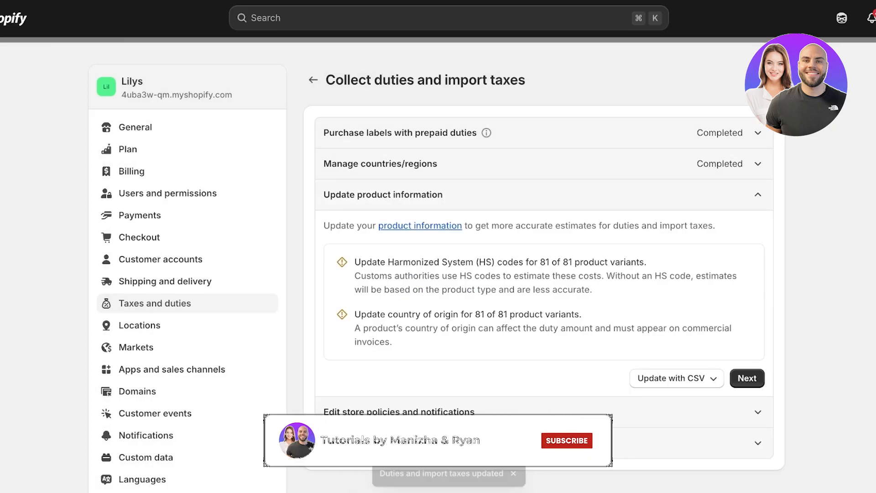
{"action": "left_click", "coordinate": [566, 440]}
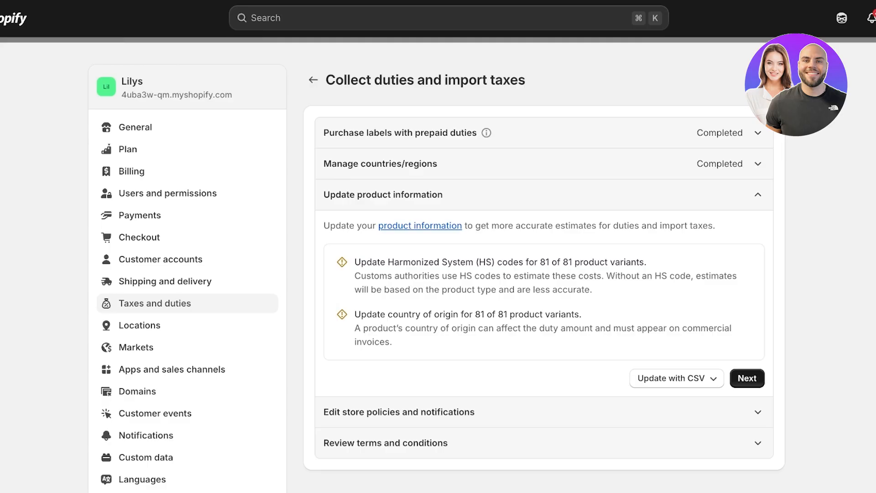
{"action": "left_click", "coordinate": [747, 378]}
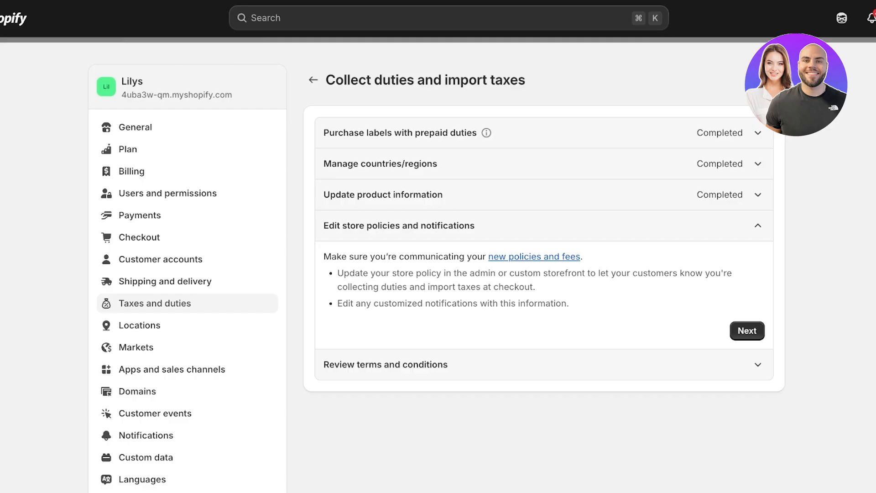
Complete the store policies step and activate collecting duties and import taxes for Canada
{"action": "left_click", "coordinate": [746, 331]}
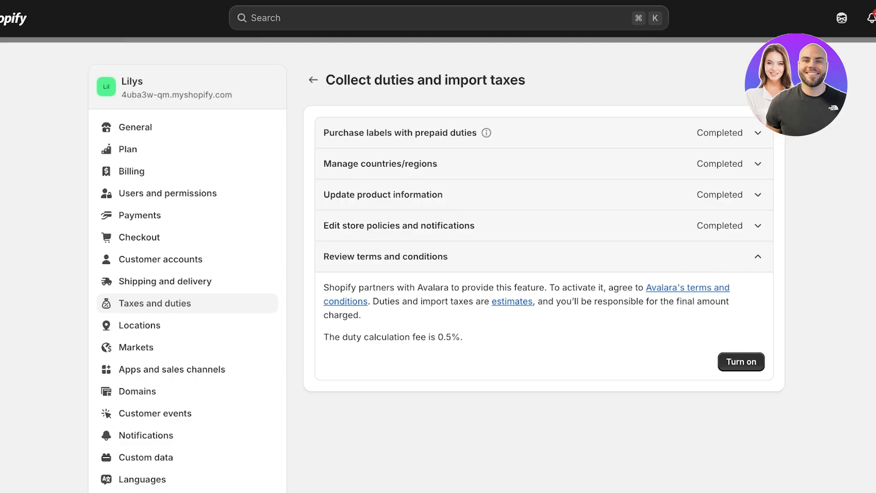
{"action": "left_click", "coordinate": [740, 361]}
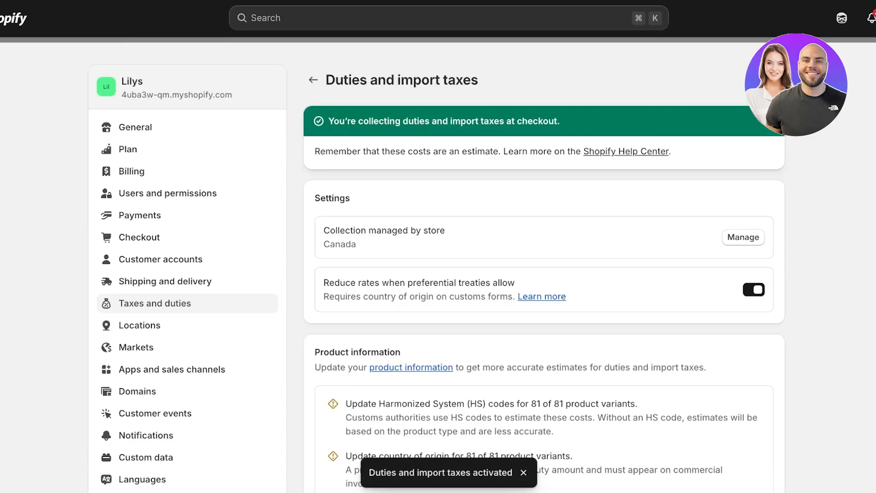
Scroll the Taxes and duties page down to the Duties and Global settings sections
{"action": "scroll", "scroll_direction": "down", "scroll_amount": 3}
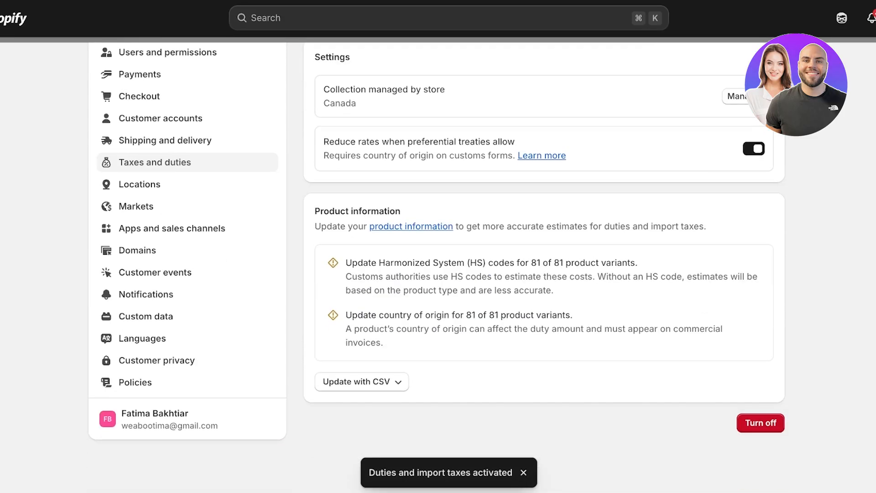
{"action": "scroll", "scroll_direction": "down", "scroll_amount": 3}
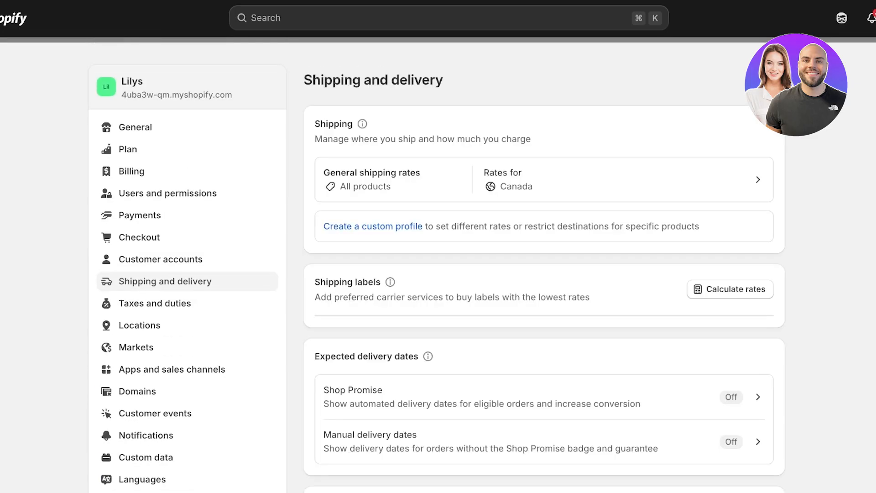
{"action": "left_click", "coordinate": [157, 303]}
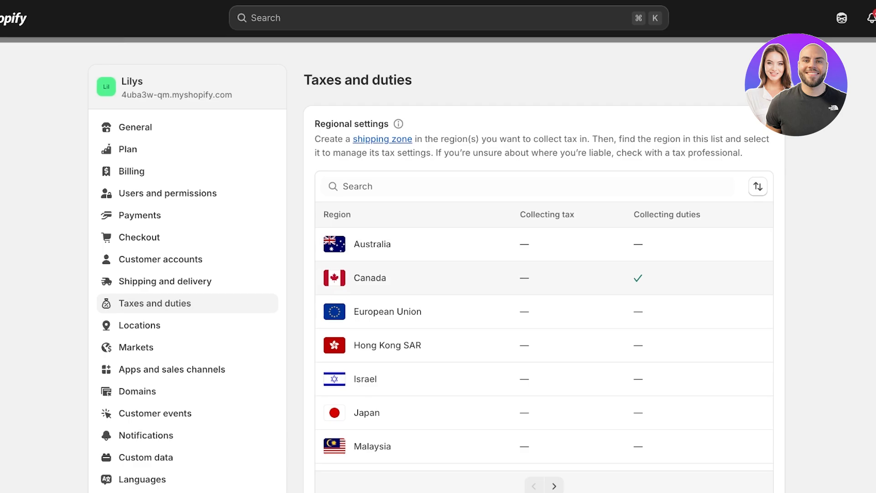
{"action": "scroll", "scroll_direction": "down", "scroll_amount": 3}
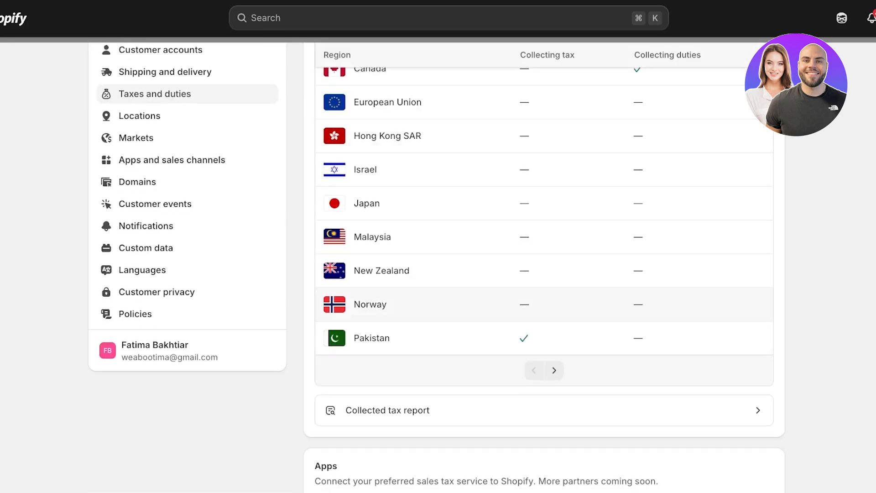
{"action": "scroll", "scroll_direction": "down", "scroll_amount": 3}
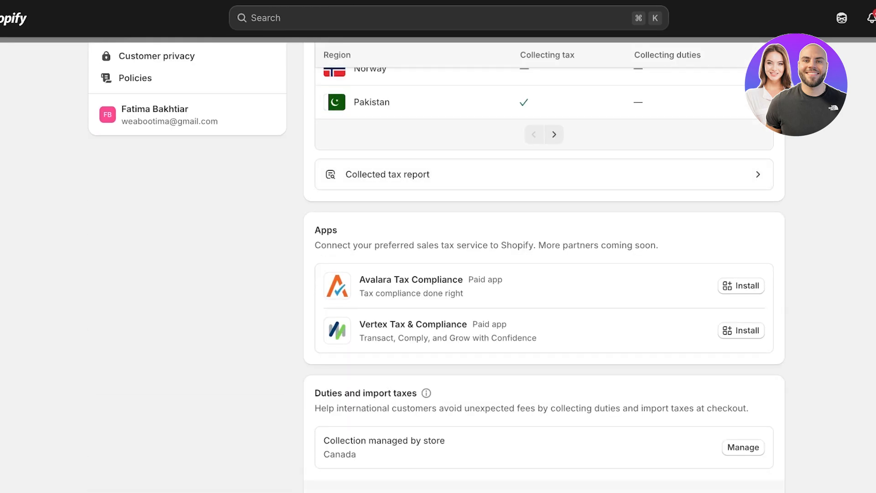
{"action": "scroll", "scroll_direction": "down", "scroll_amount": 3}
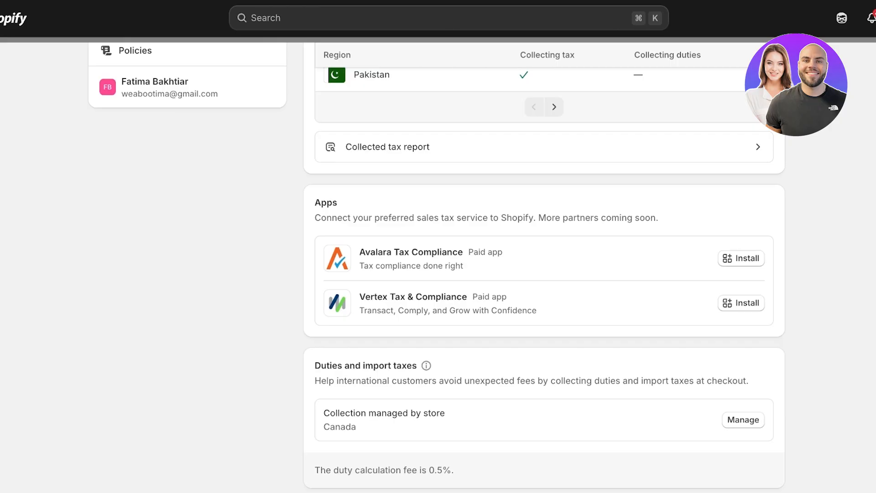
{"action": "scroll", "scroll_direction": "down", "scroll_amount": 3}
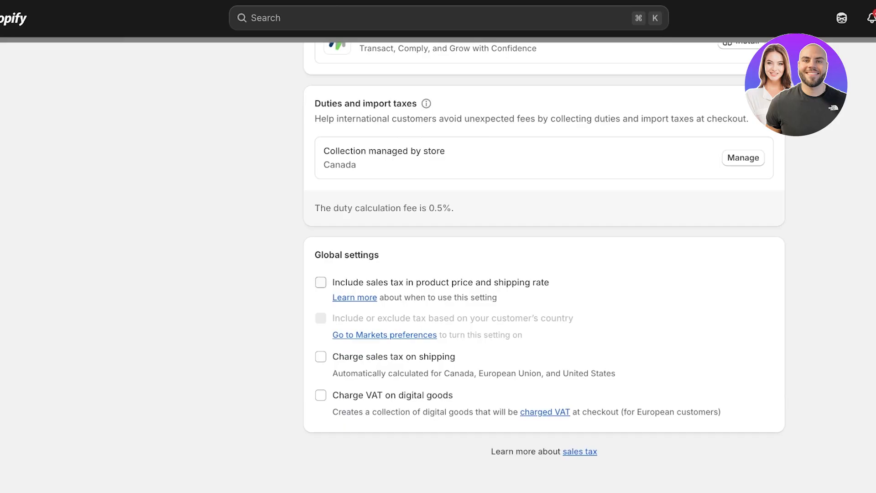
Enable 'Charge sales tax on shipping', save it, and bring up Canada's regional tax settings
{"action": "left_click", "coordinate": [320, 282]}
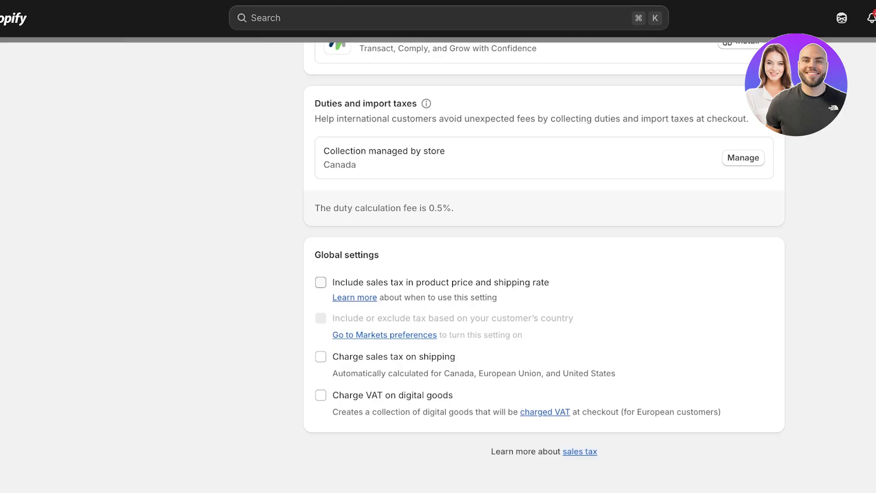
{"action": "left_click", "coordinate": [320, 357]}
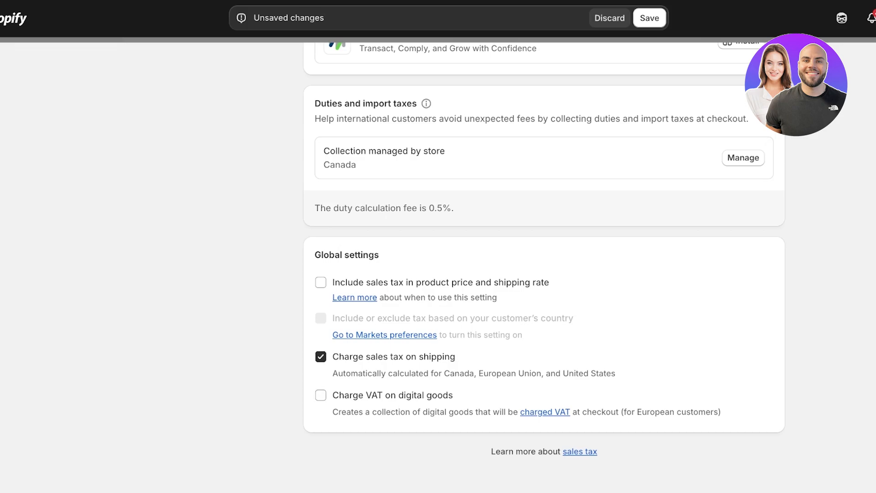
{"action": "left_click", "coordinate": [648, 17]}
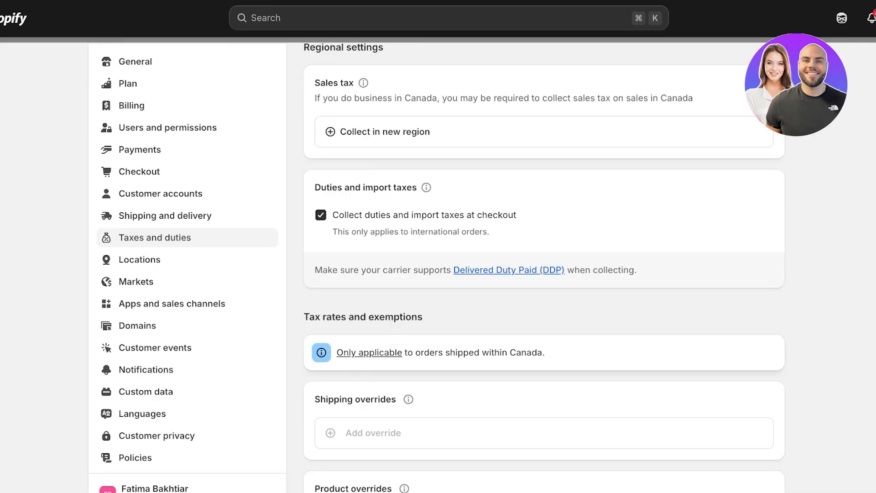
{"action": "scroll", "scroll_direction": "down", "scroll_amount": 3}
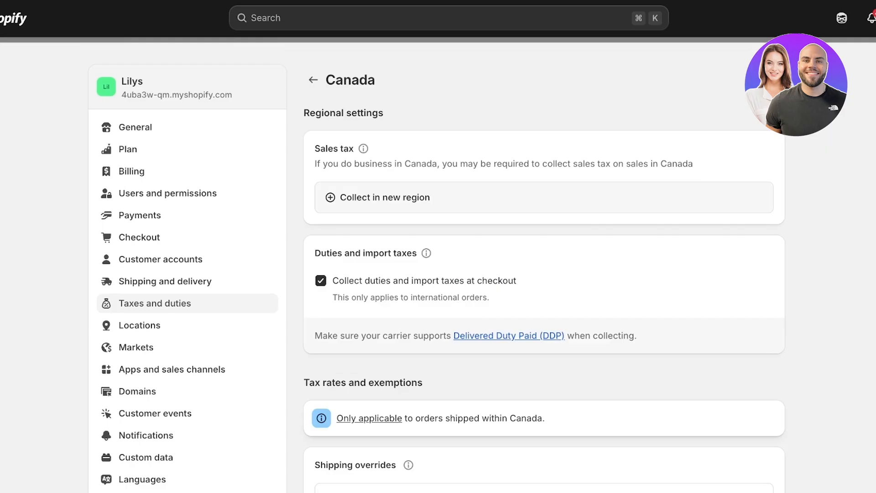
Collect sales tax in Alberta (GST), entering then clearing tax ID 2345678 before confirming
{"action": "left_click", "coordinate": [385, 197]}
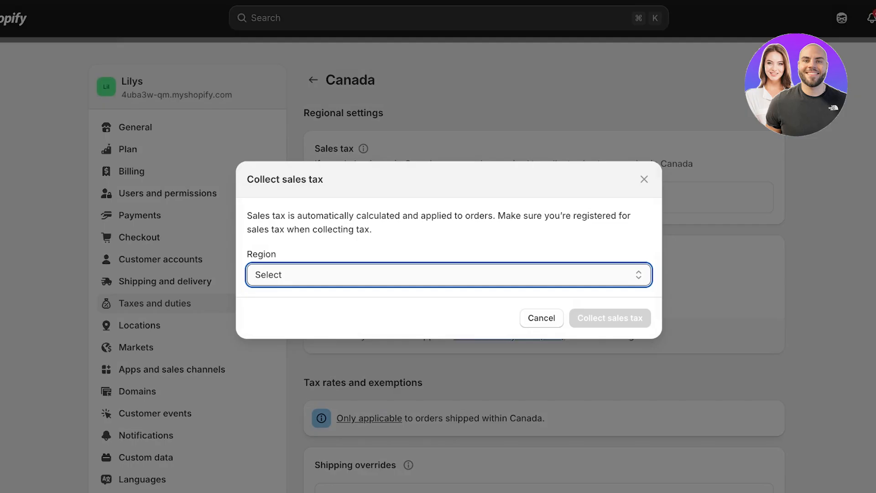
{"action": "left_click", "coordinate": [447, 275]}
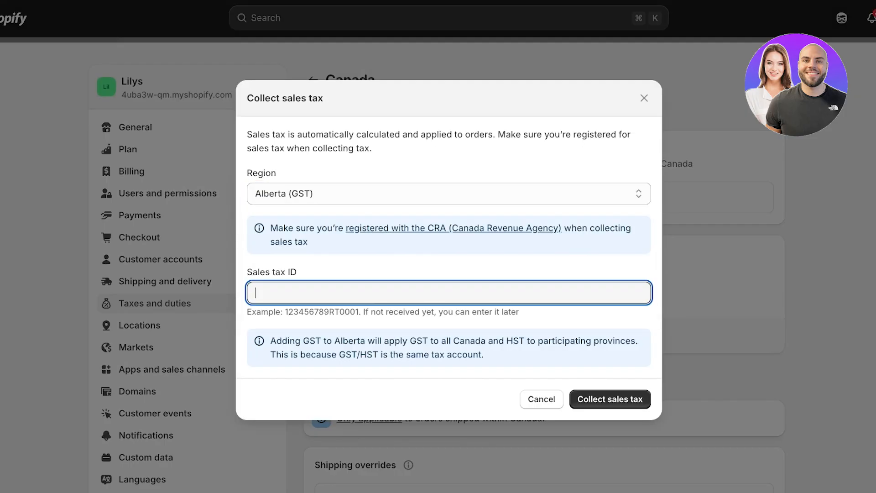
{"action": "type", "text": "2345678"}
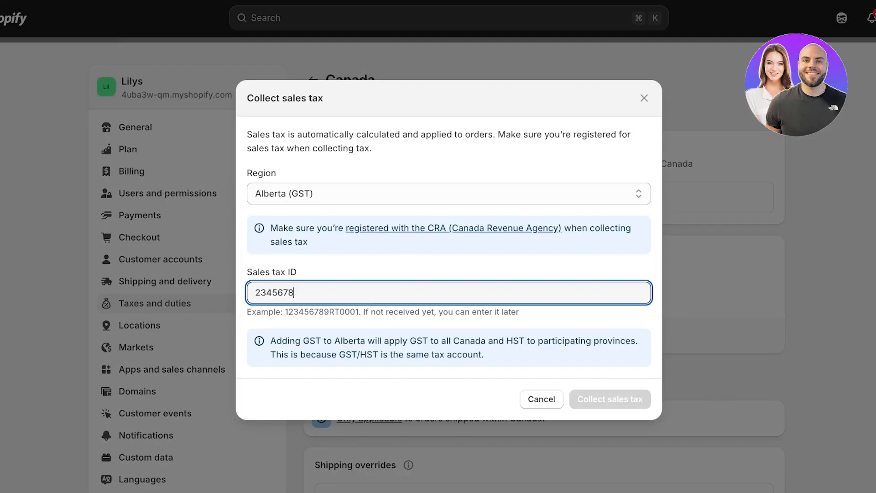
{"action": "triple_click", "coordinate": [275, 292]}
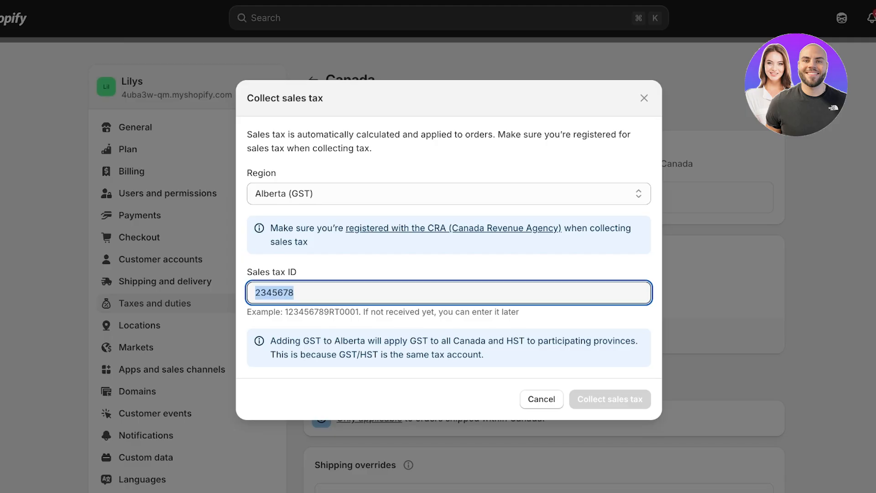
{"action": "left_click", "coordinate": [609, 399]}
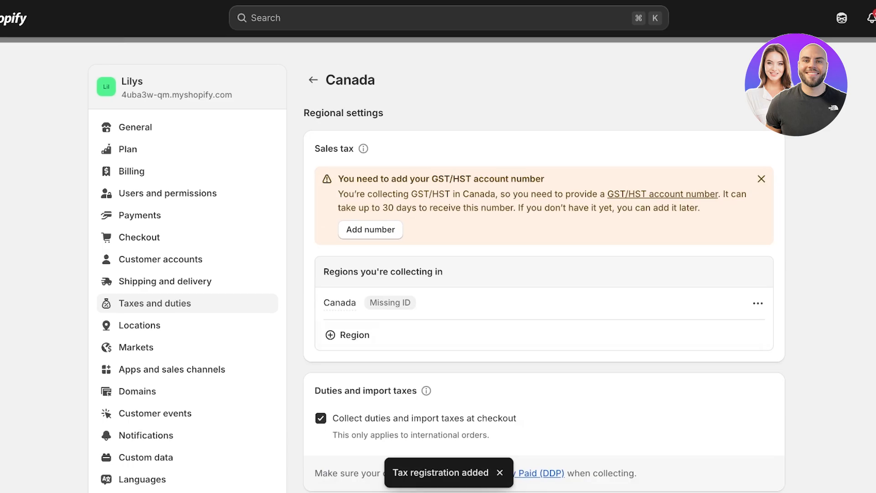
Add Saskatchewan, Quebec, Manitoba and British Columbia as additional Canadian tax-collection regions
{"action": "left_click", "coordinate": [347, 334]}
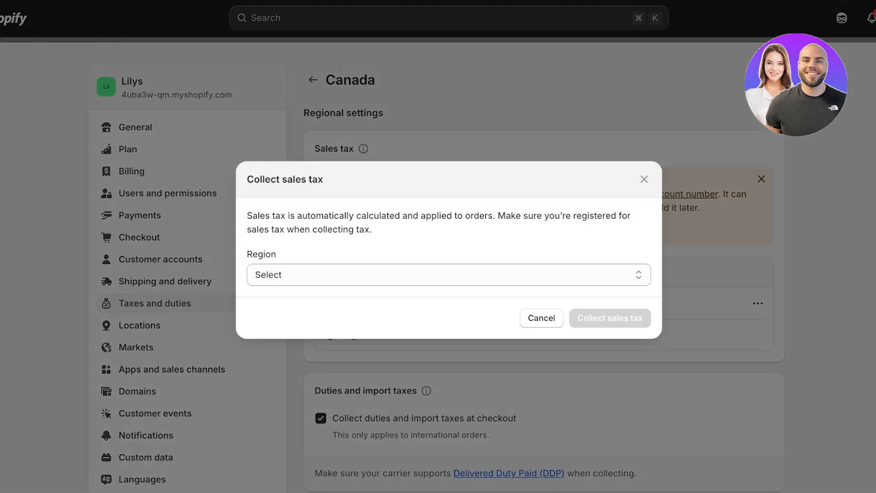
{"action": "left_click", "coordinate": [447, 275]}
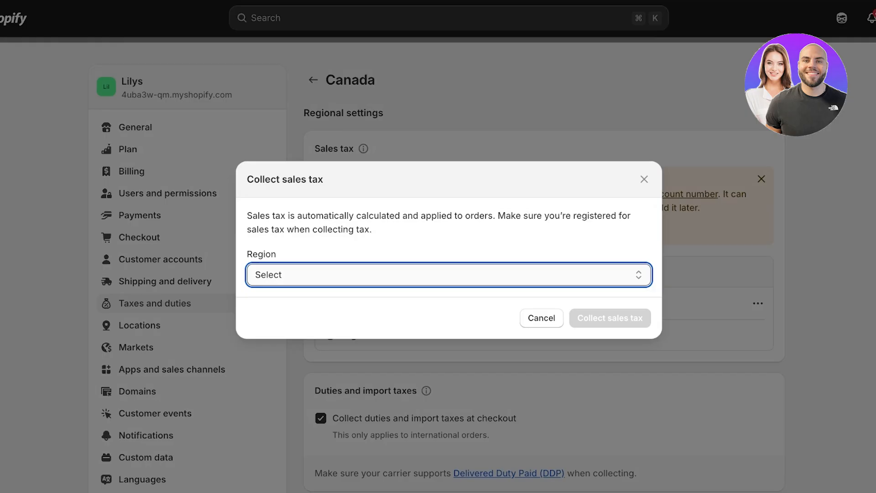
{"action": "left_click", "coordinate": [447, 274]}
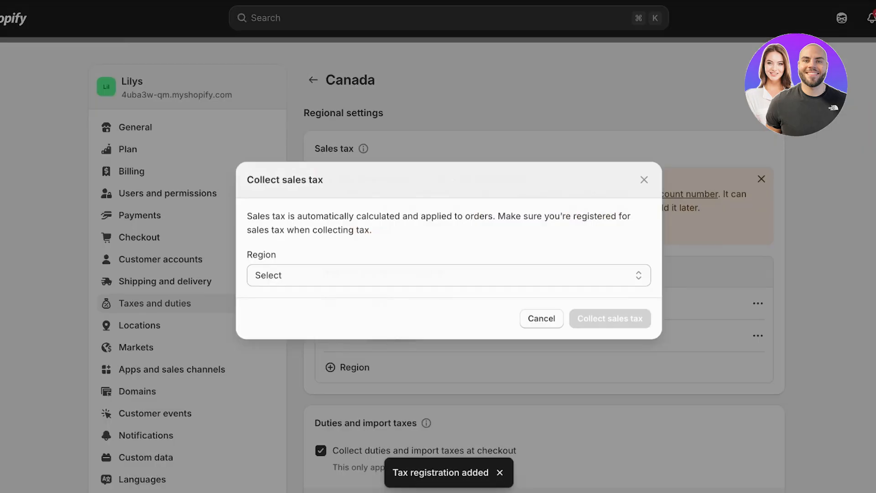
{"action": "left_click", "coordinate": [447, 274]}
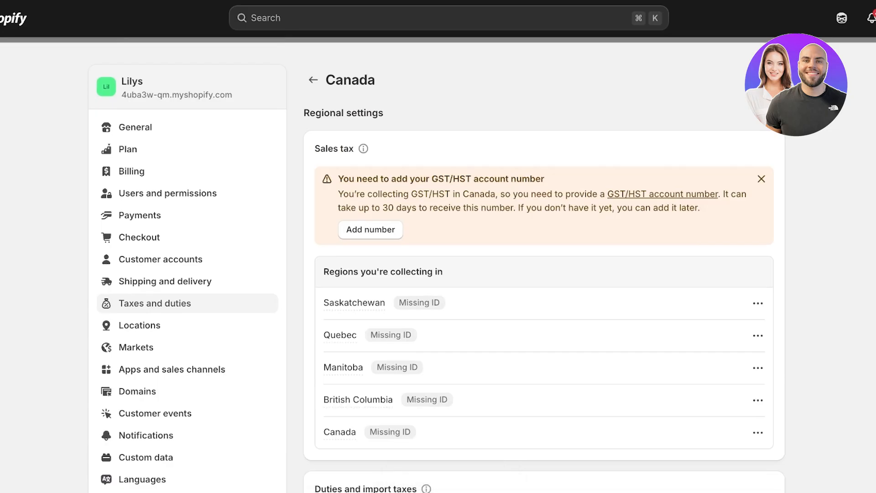
{"action": "mouse_move", "coordinate": [165, 281]}
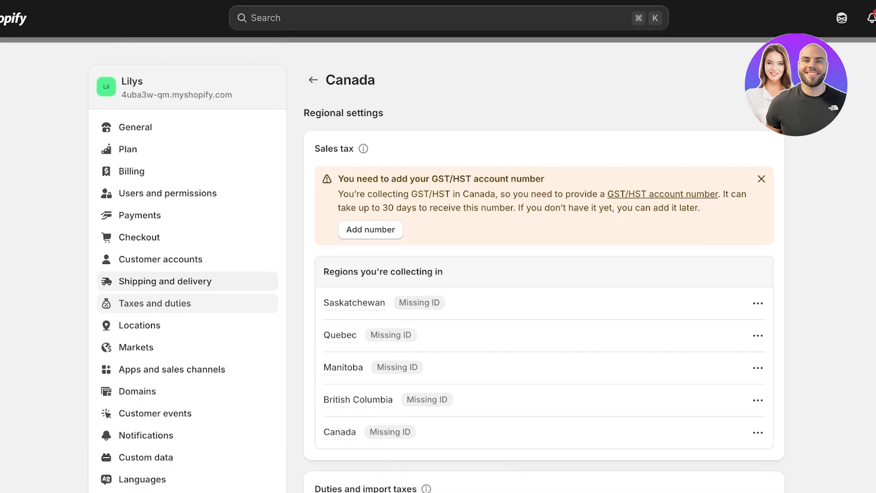
Revisit Taxes and duties via Shipping and delivery and review Canada's region list showing tax and duties collected
{"action": "left_click", "coordinate": [165, 281]}
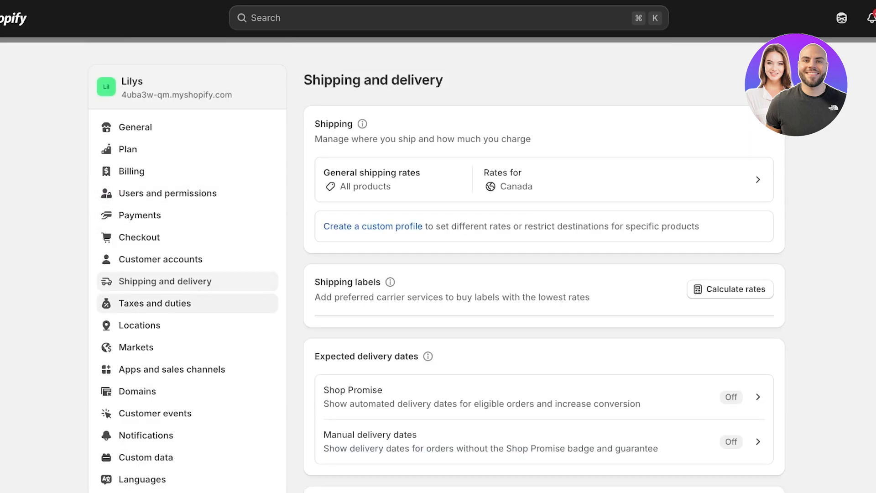
{"action": "left_click", "coordinate": [158, 302]}
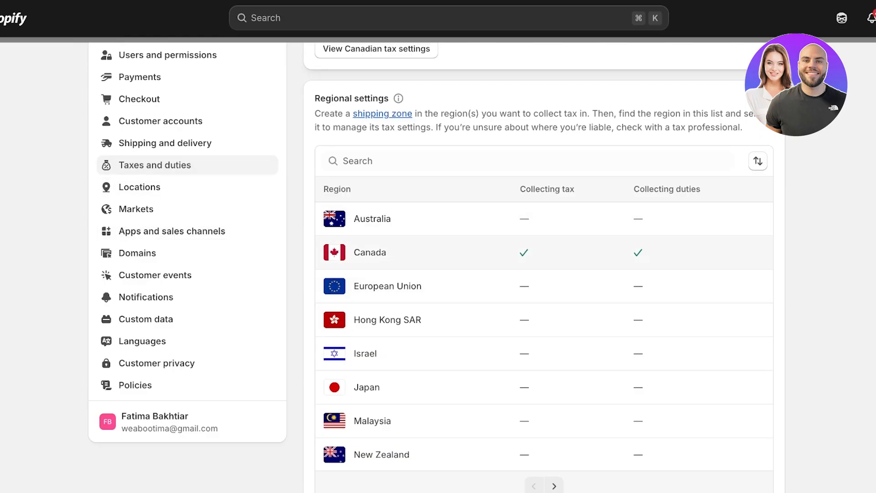
{"action": "scroll", "scroll_direction": "down", "scroll_amount": 3}
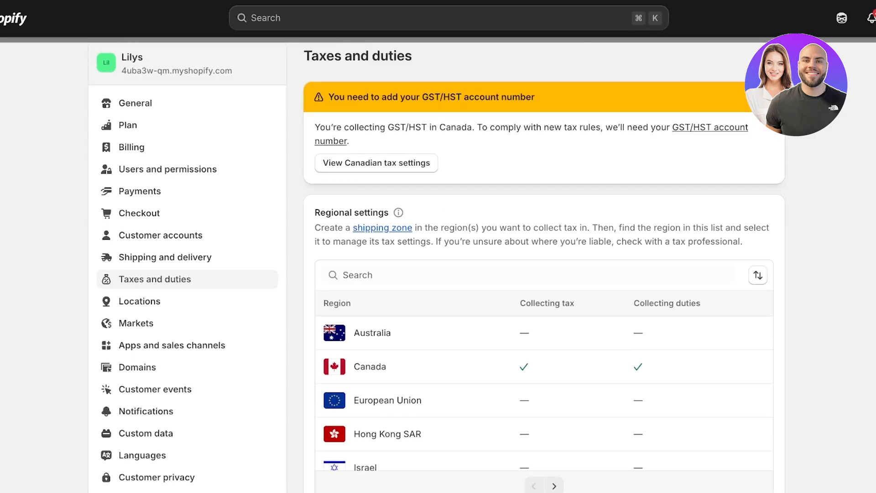
{"action": "scroll", "scroll_direction": "down", "scroll_amount": 3}
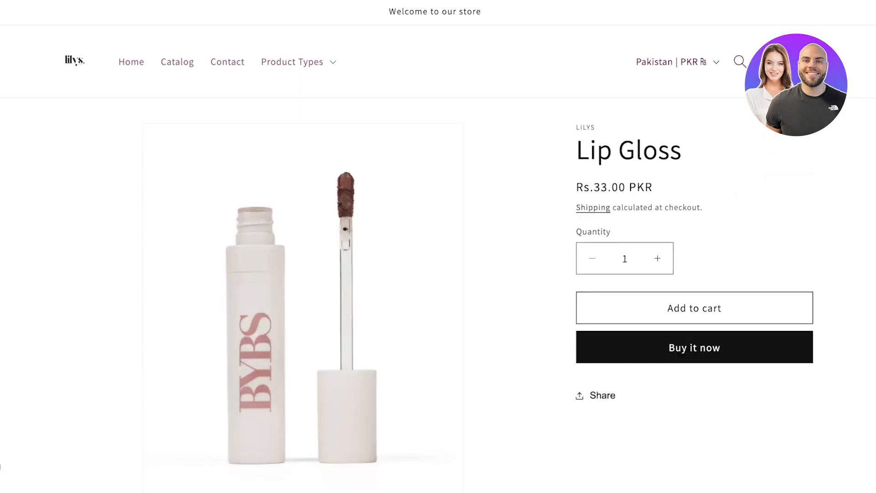
Buy the red Liquid Lipstick for Canada and highlight the Rs 4.97 estimated taxes at checkout
{"action": "left_click", "coordinate": [675, 61]}
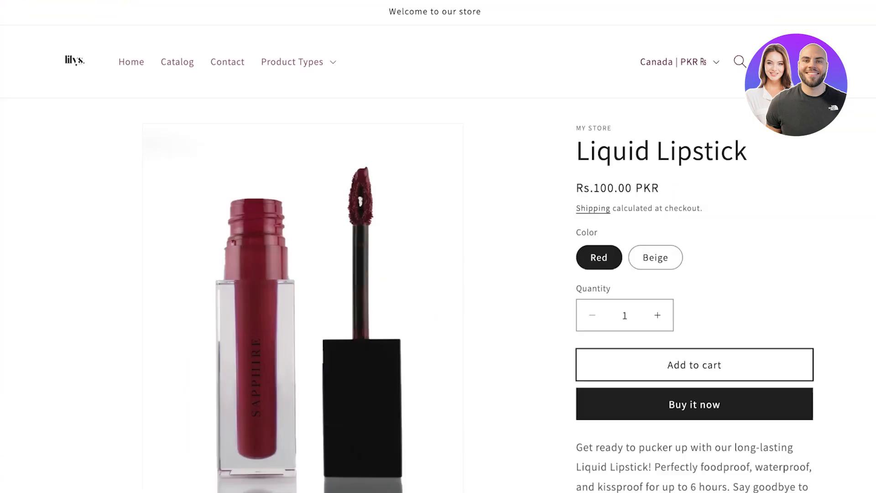
{"action": "left_click", "coordinate": [693, 404]}
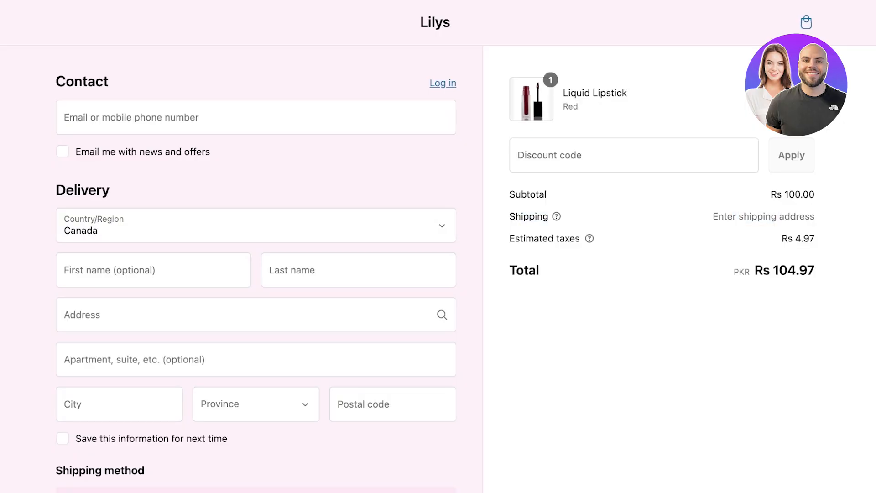
{"action": "double_click", "coordinate": [806, 238]}
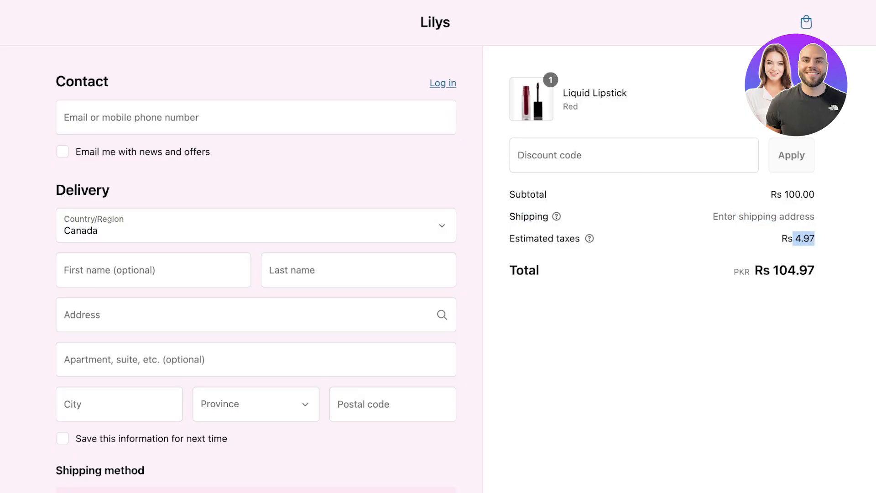